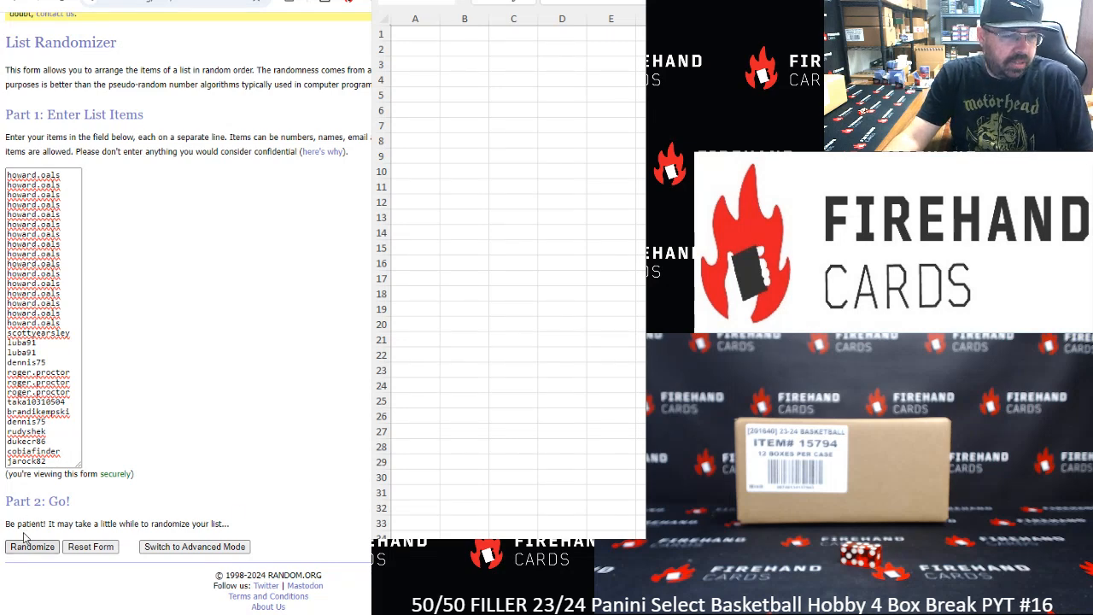
# Randomize the 30 participant names, then reshuffle repeatedly until 9 randomizations are shown.
pyautogui.click(31, 546)
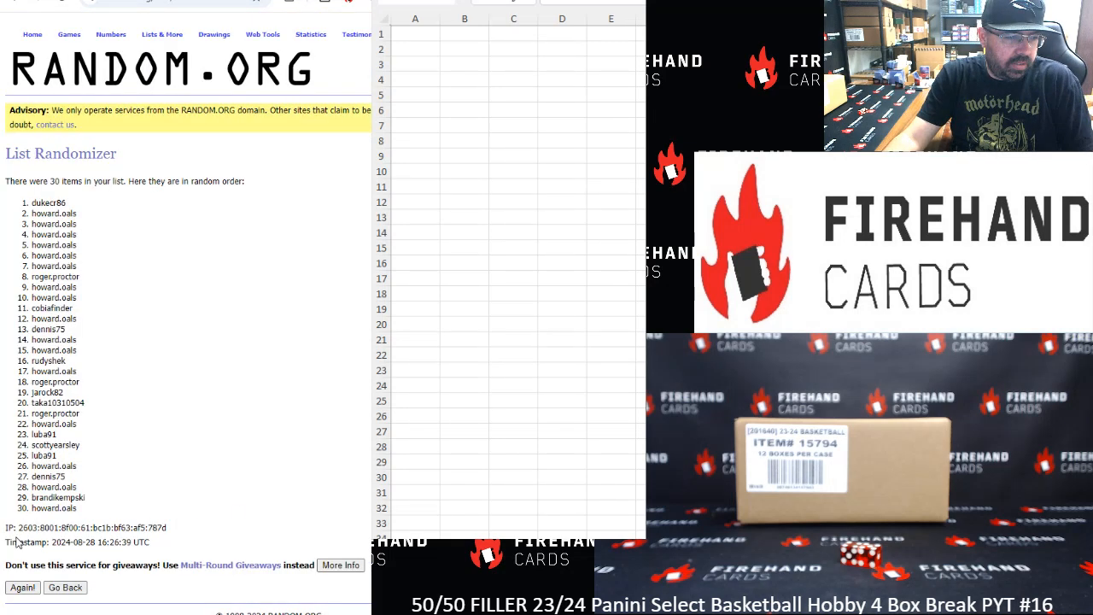
pyautogui.click(22, 588)
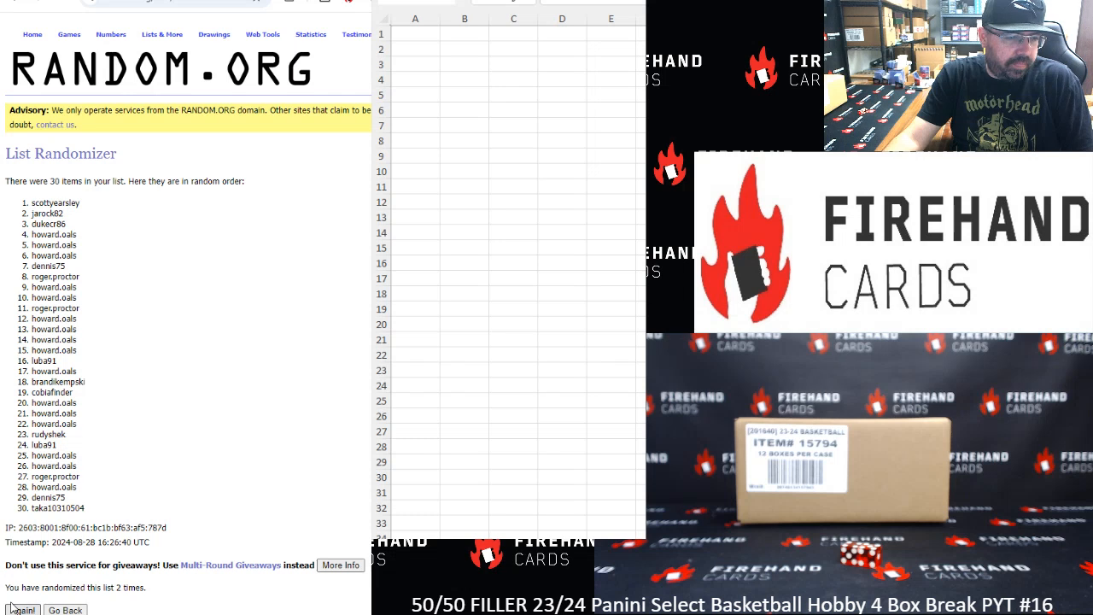
pyautogui.click(20, 610)
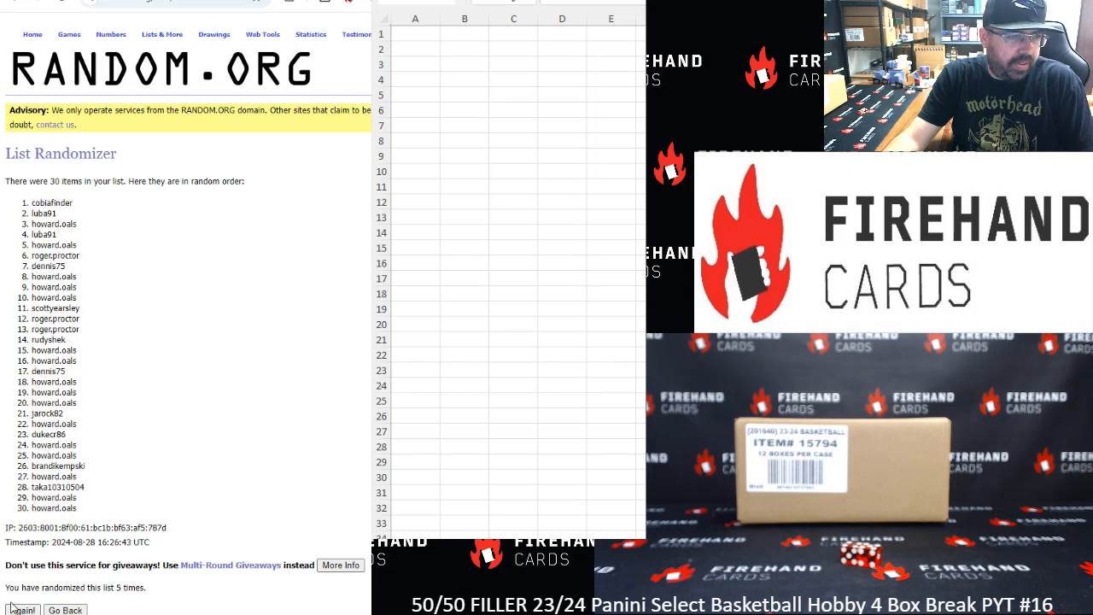
pyautogui.click(21, 610)
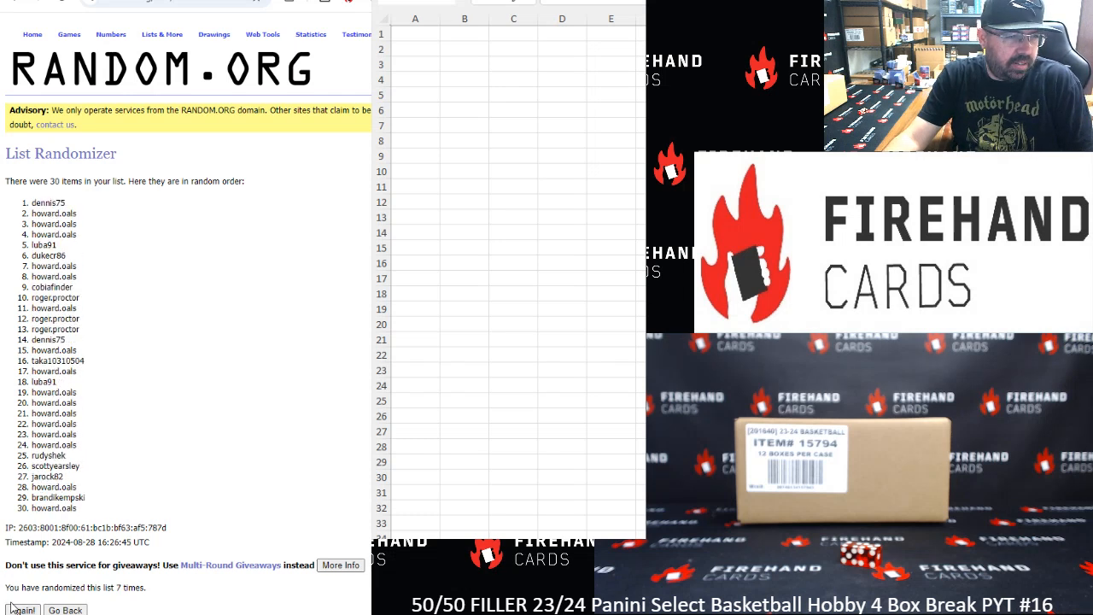
pyautogui.click(22, 610)
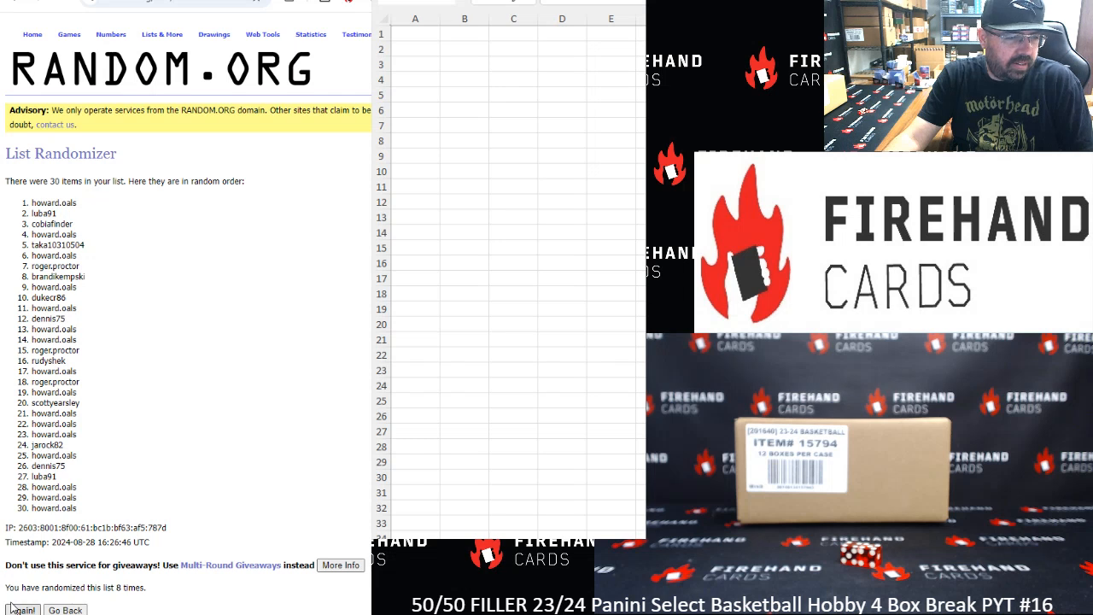
pyautogui.click(22, 609)
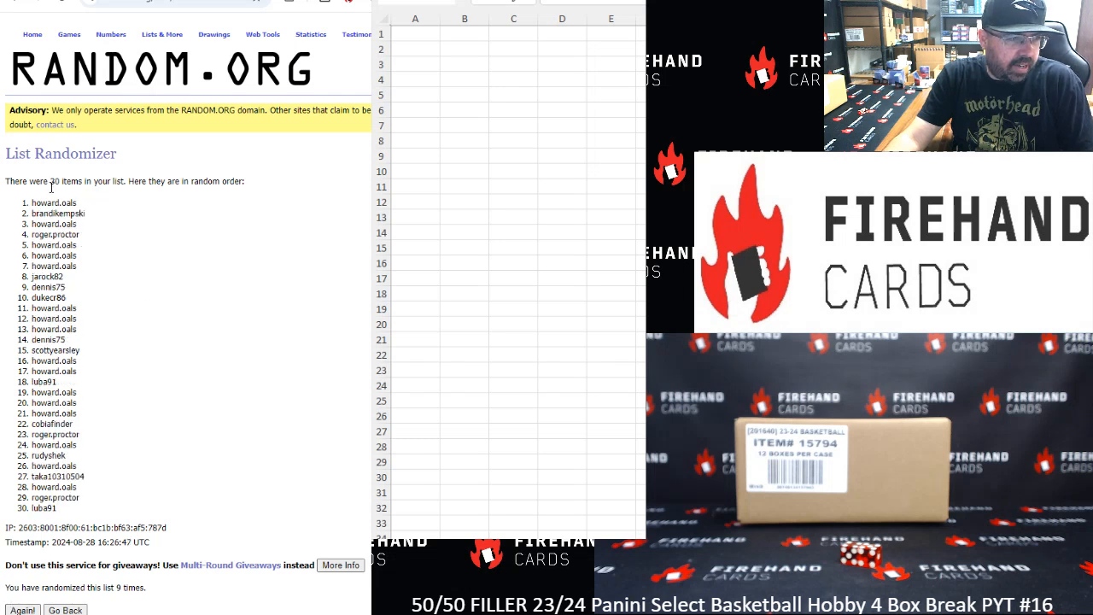
# Copy the top 15 shuffled names into column A of the Excel sheet and enter the NBA team list.
pyautogui.moveTo(54, 202); pyautogui.dragTo(55, 212)
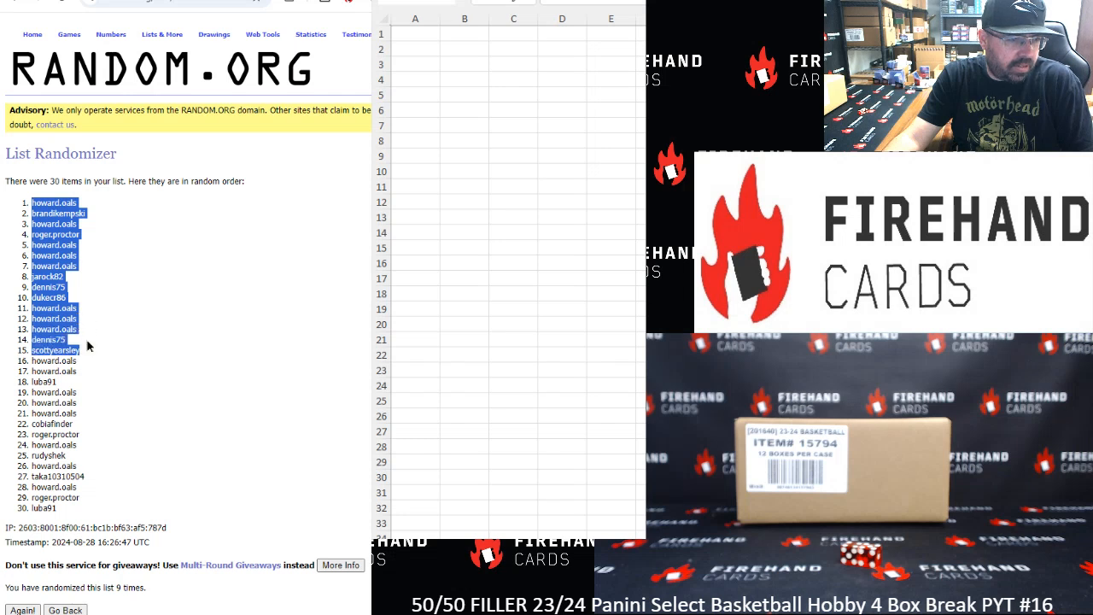
pyautogui.moveTo(119, 359)
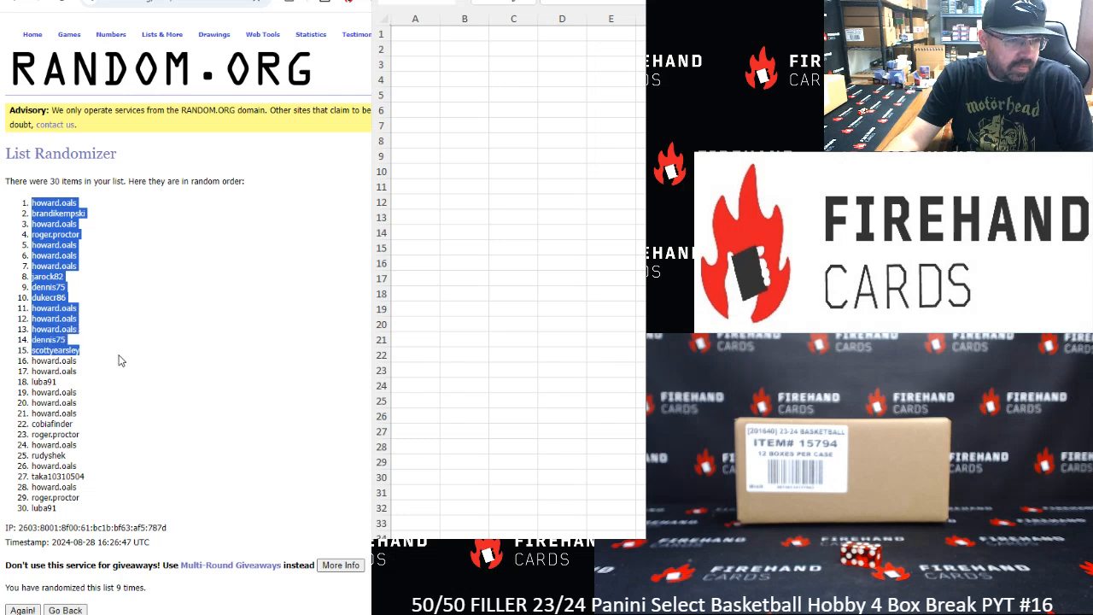
pyautogui.click(415, 34)
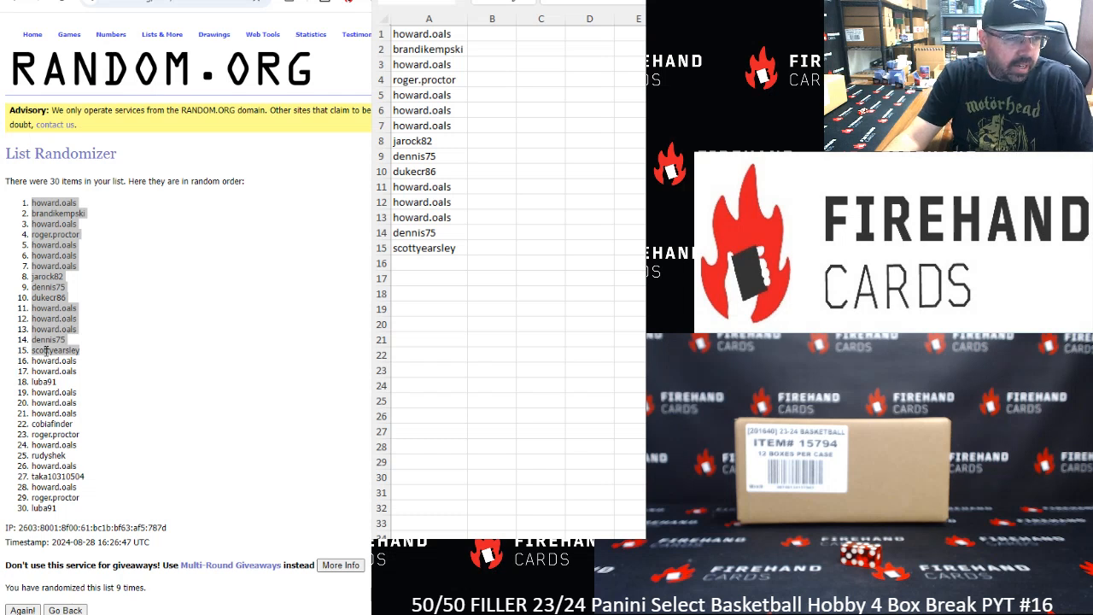
pyautogui.moveTo(34, 361); pyautogui.dragTo(65, 383)
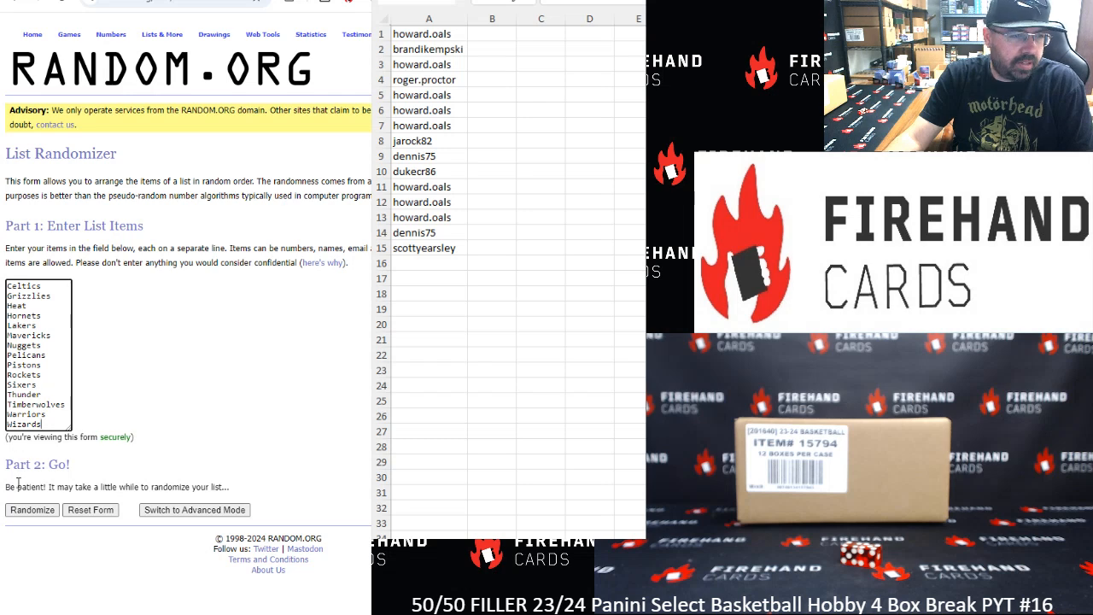
# Randomize the 15 NBA teams, then reshuffle repeatedly until 9 randomizations are shown.
pyautogui.click(31, 508)
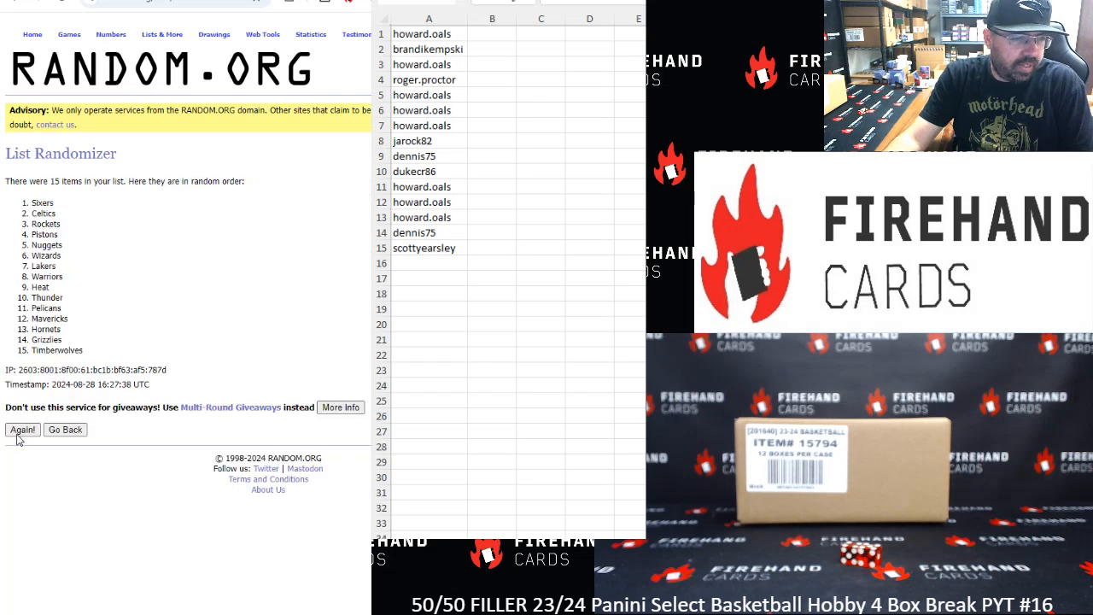
pyautogui.click(20, 431)
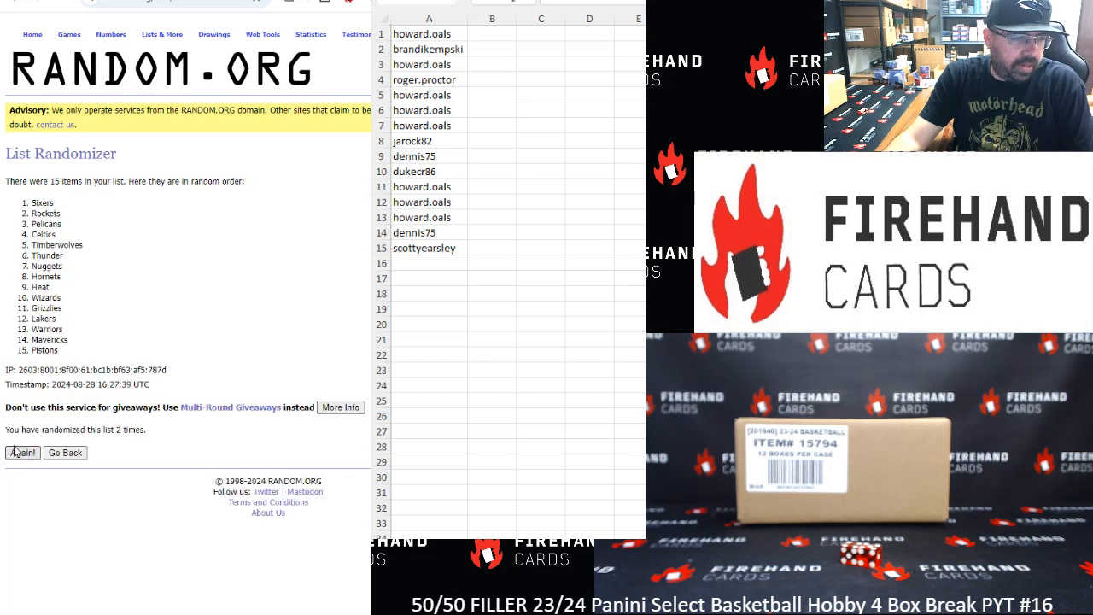
pyautogui.click(21, 451)
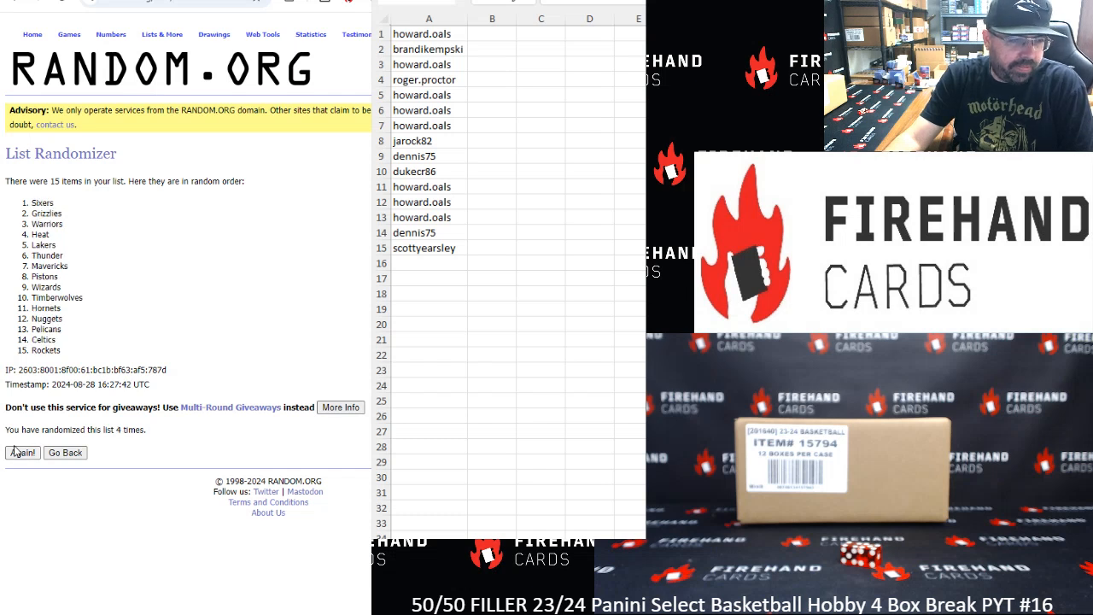
pyautogui.click(21, 451)
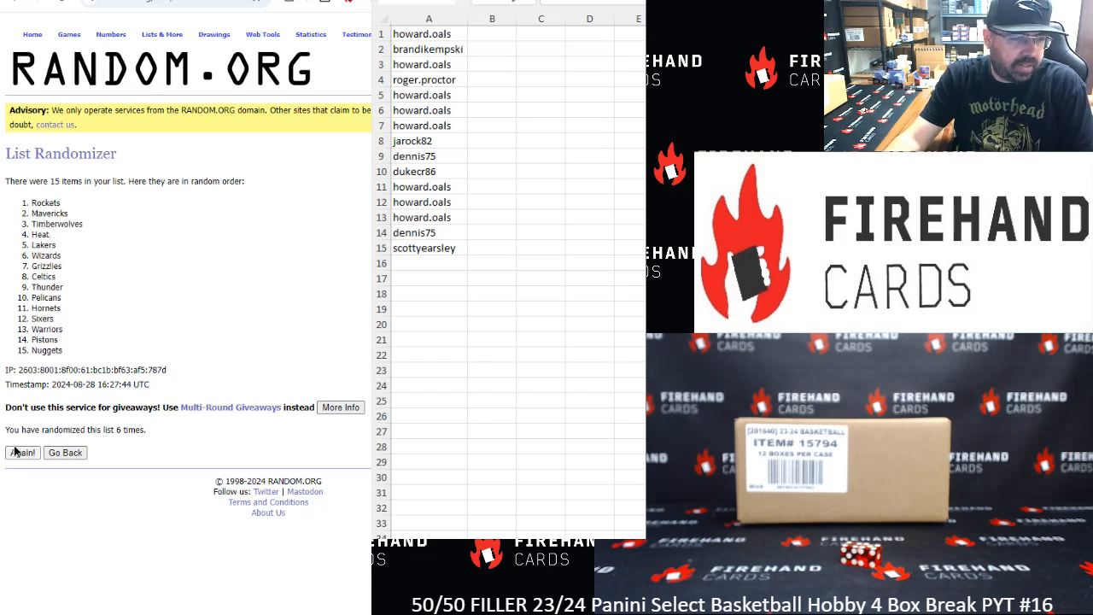
pyautogui.click(21, 453)
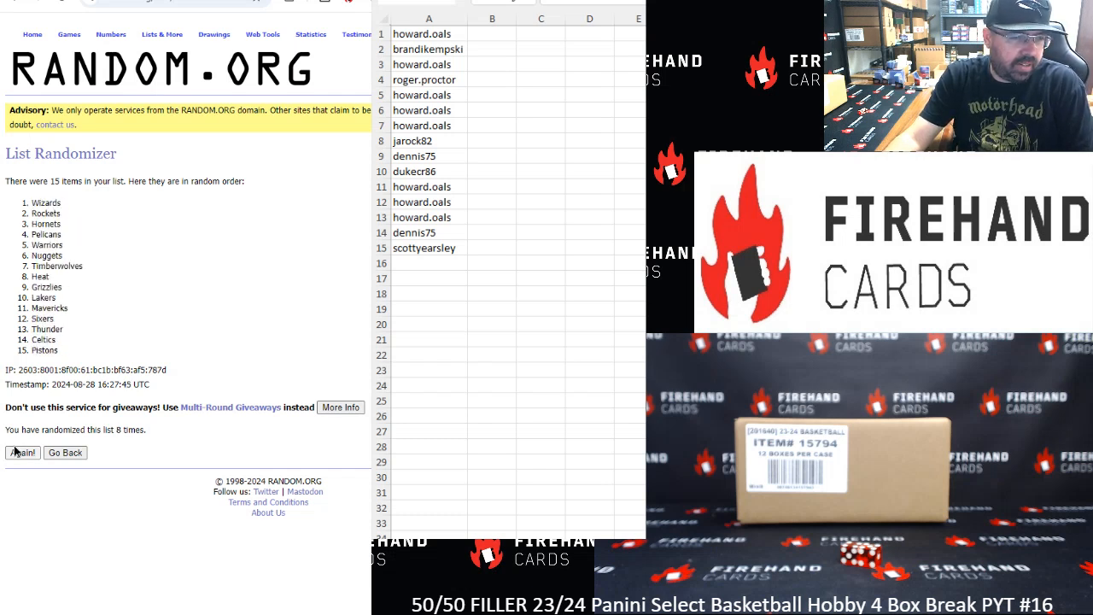
pyautogui.click(21, 452)
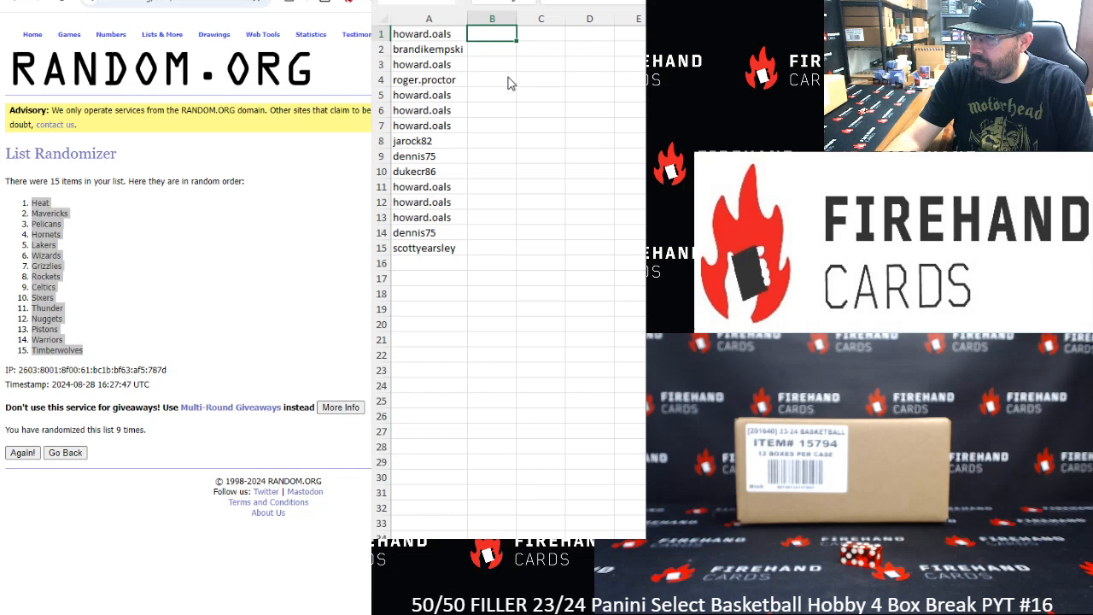
pyautogui.moveTo(601, 307)
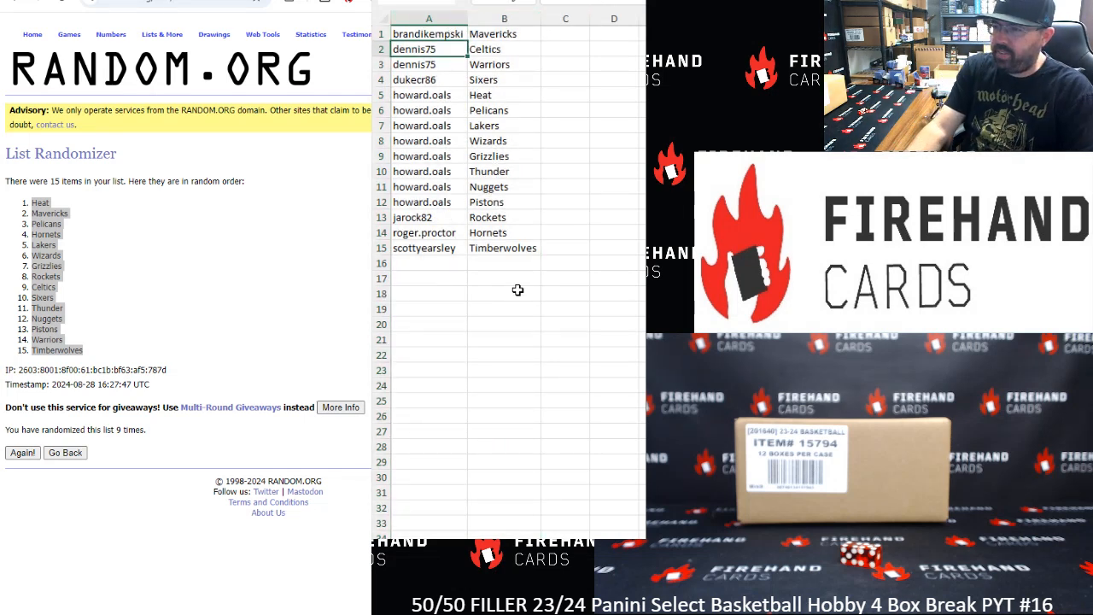
pyautogui.click(429, 80)
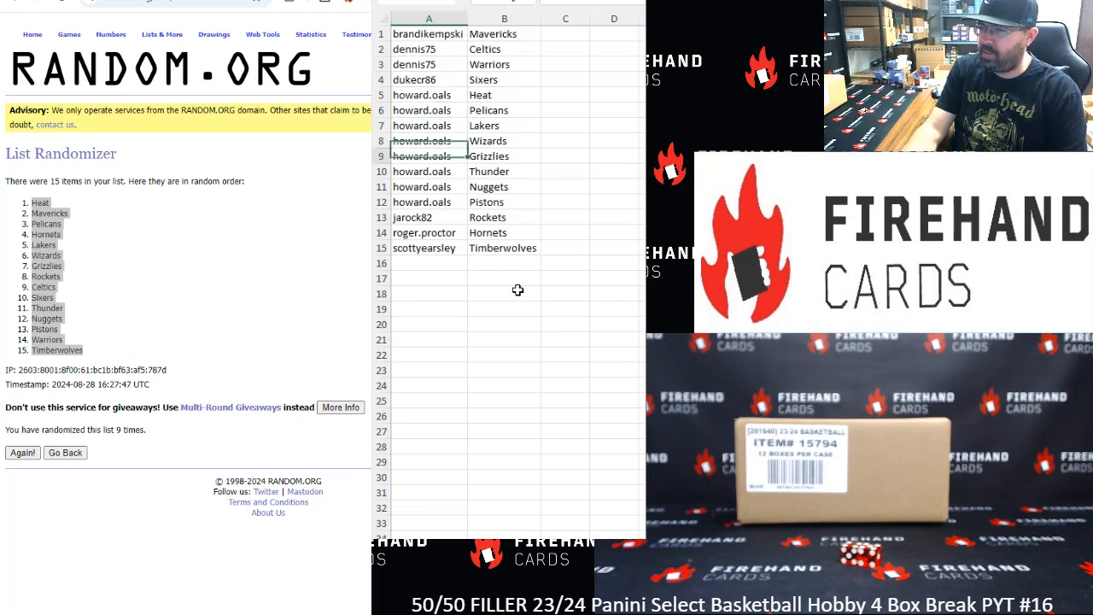
pyautogui.click(427, 217)
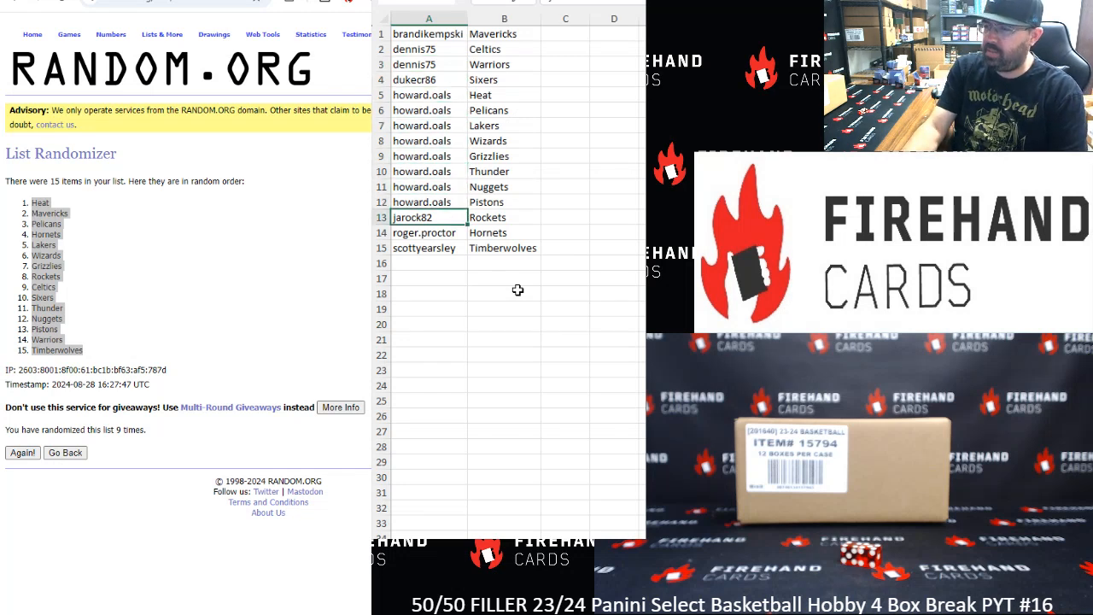
pyautogui.click(426, 232)
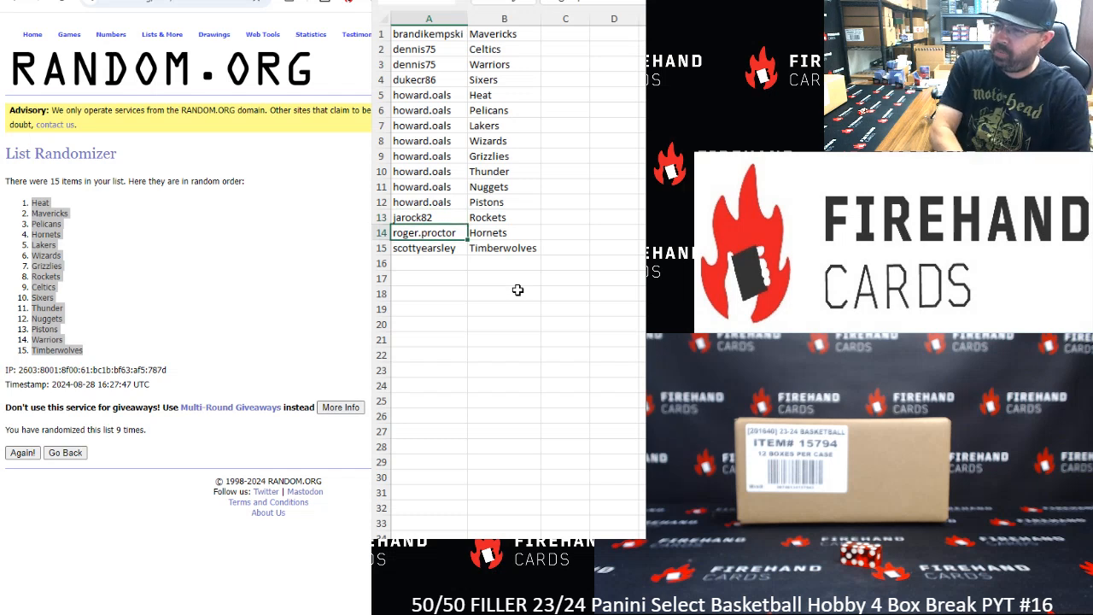